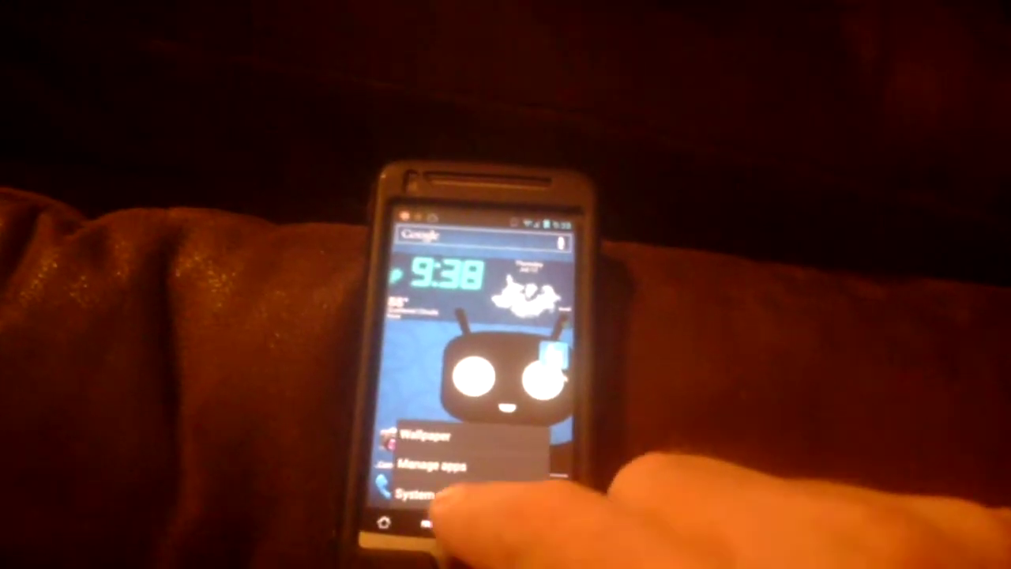
# Open System settings from the home screen menu to reach the Settings category list.
pyautogui.click(430, 490)
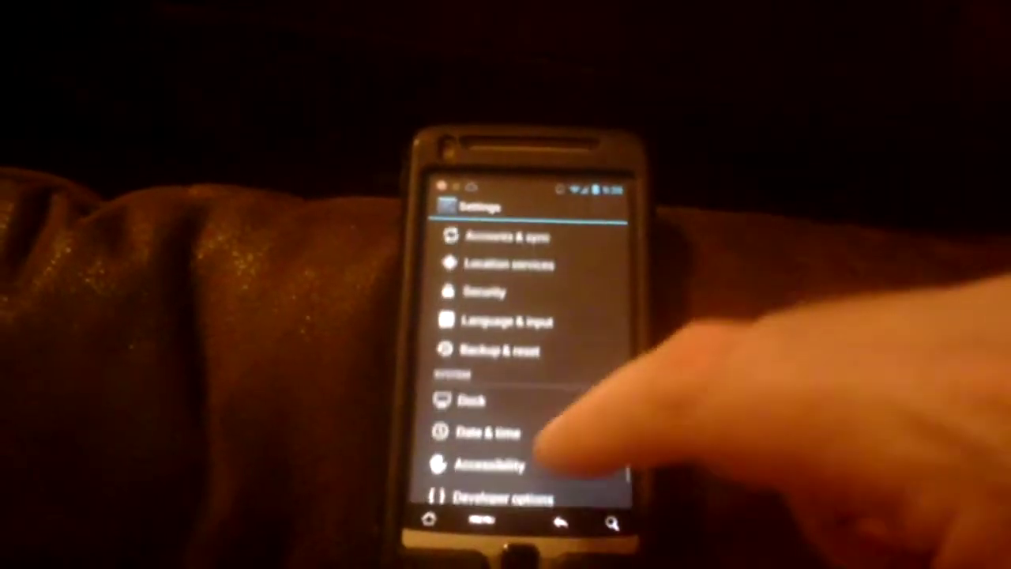